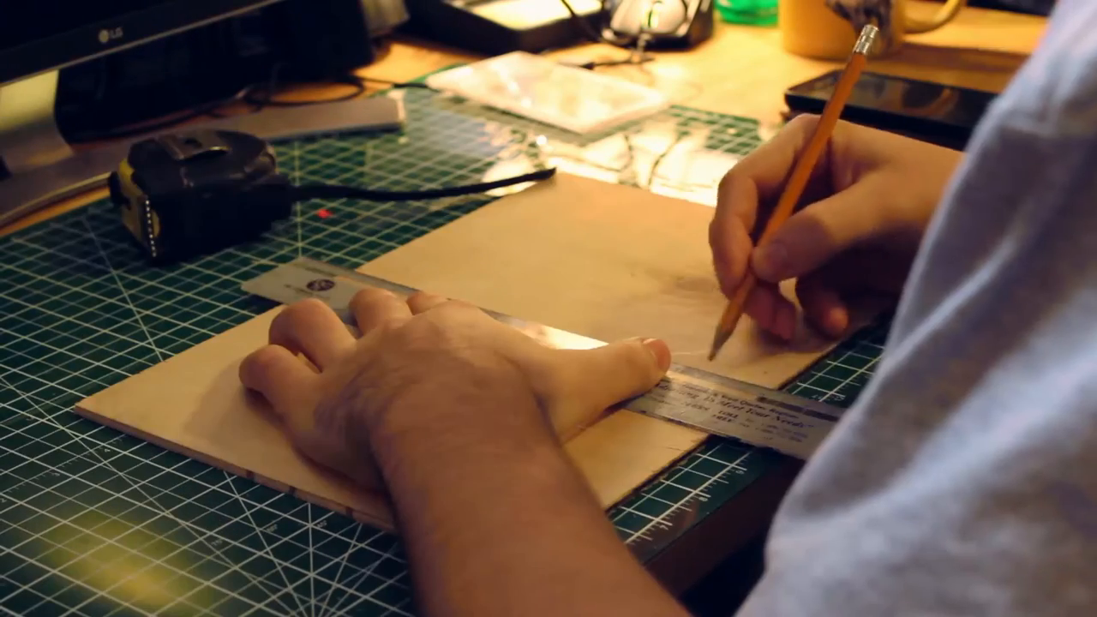
pyautogui.click(542, 483)
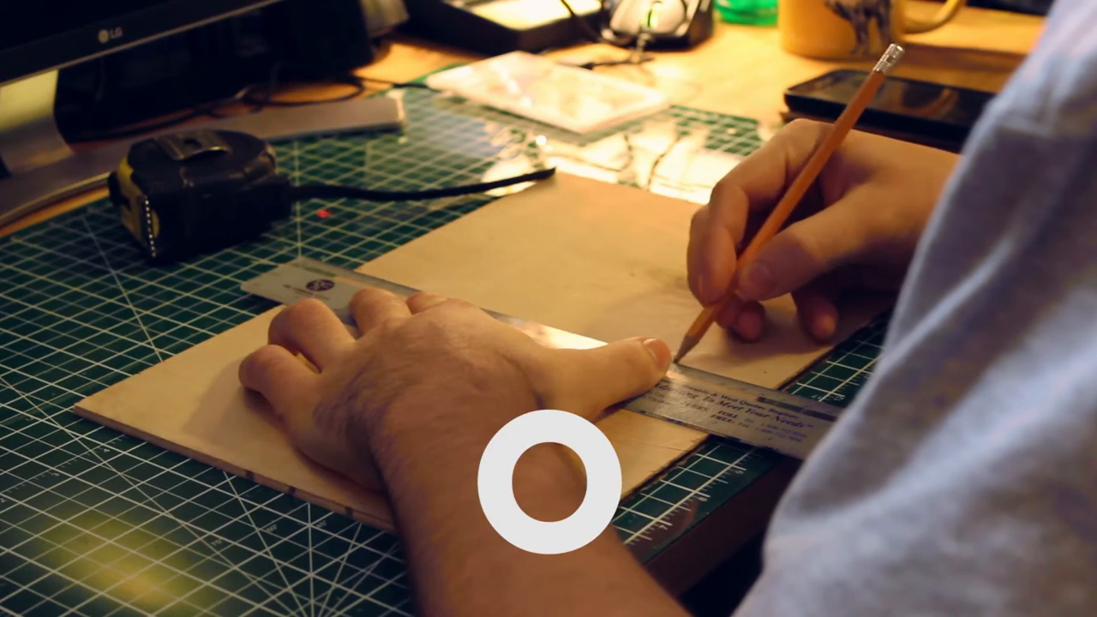